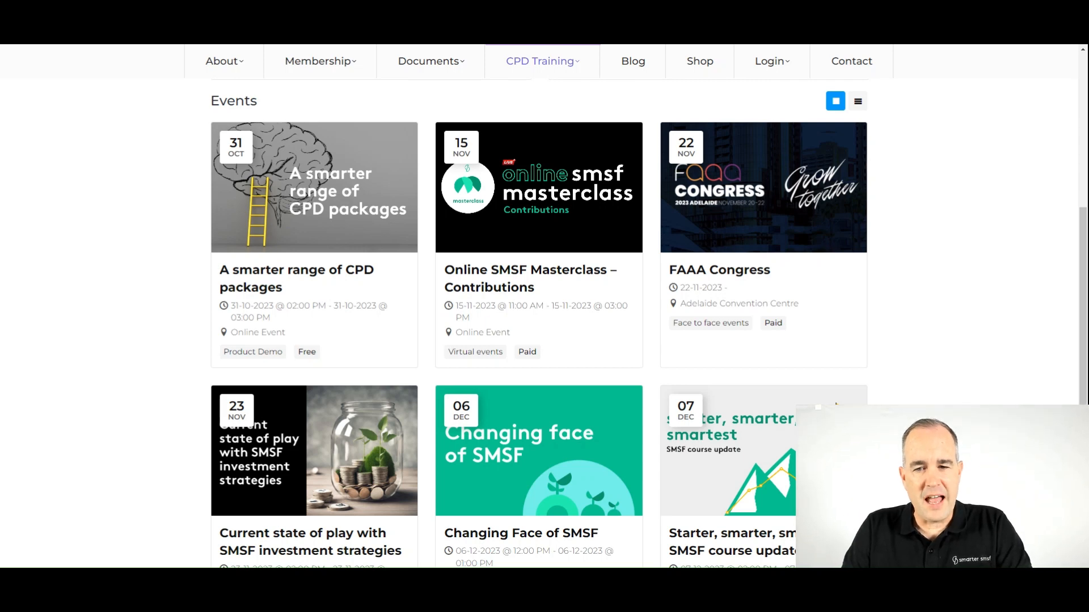
{"action": "mouse_move", "coordinate": [1020, 324]}
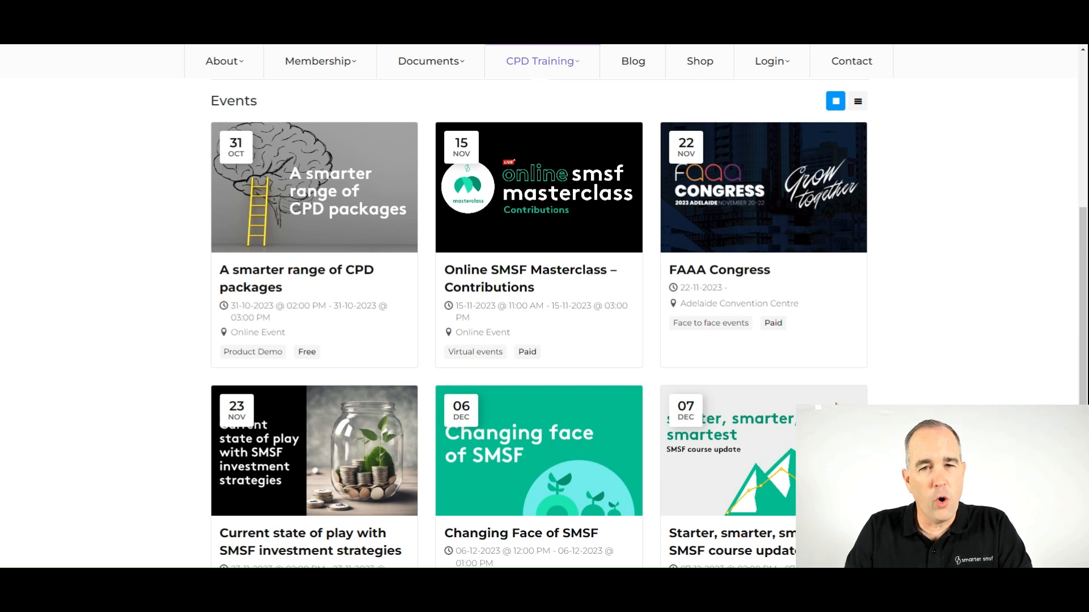
{"action": "mouse_move", "coordinate": [812, 340]}
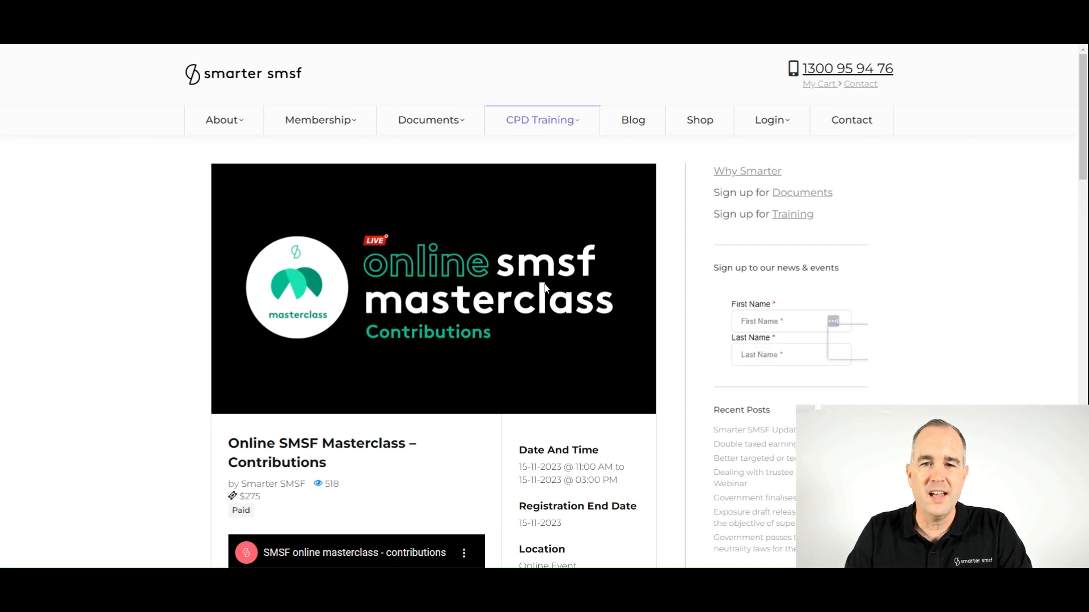
{"action": "scroll", "scroll_direction": "down", "scroll_amount": 3}
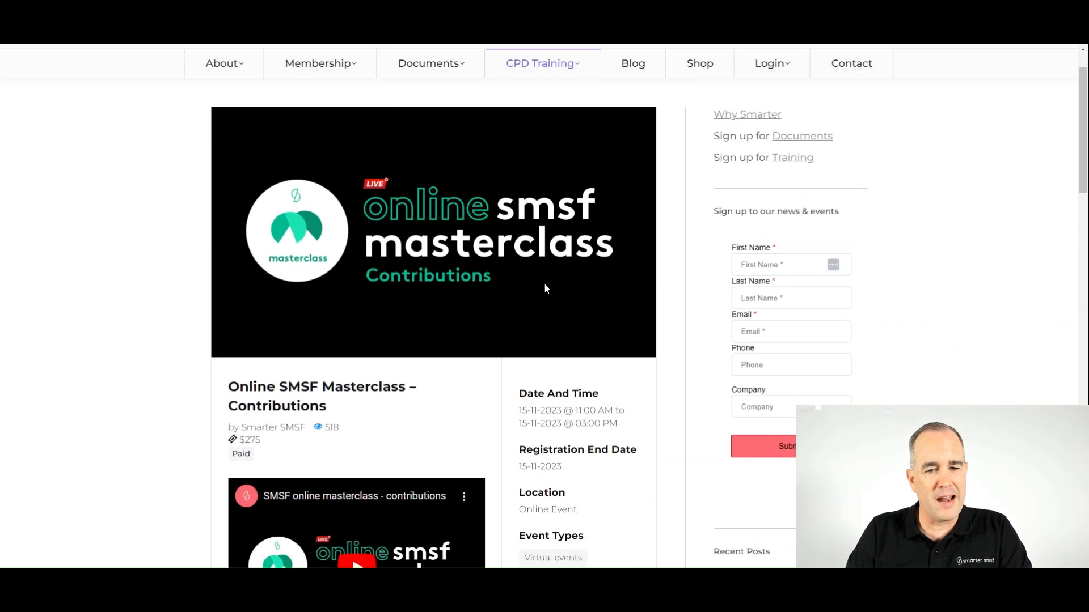
{"action": "scroll", "scroll_direction": "down", "scroll_amount": 3}
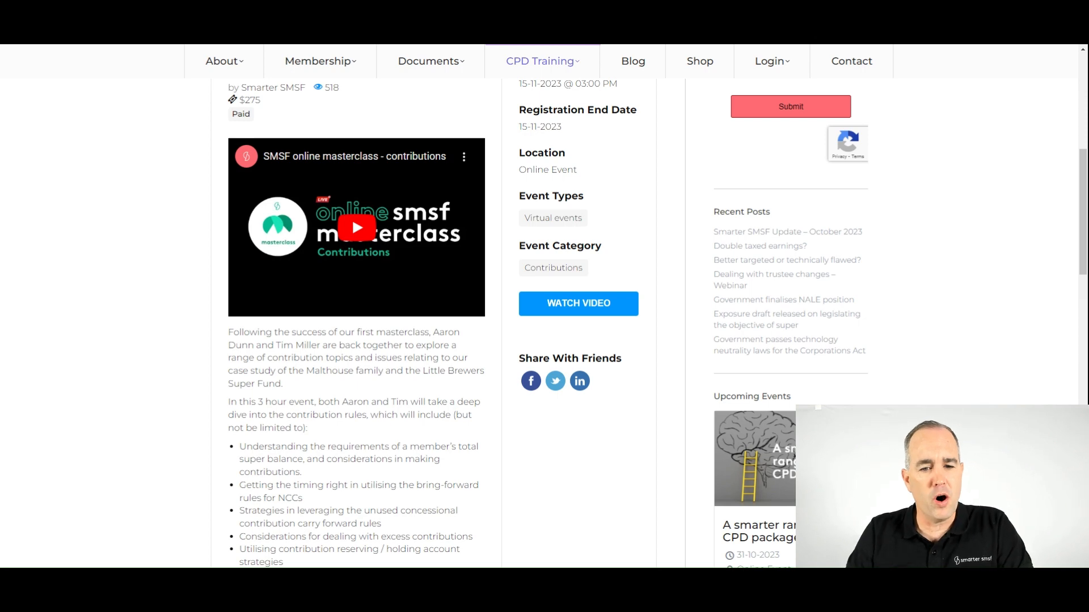
{"action": "scroll", "scroll_direction": "down", "scroll_amount": 3}
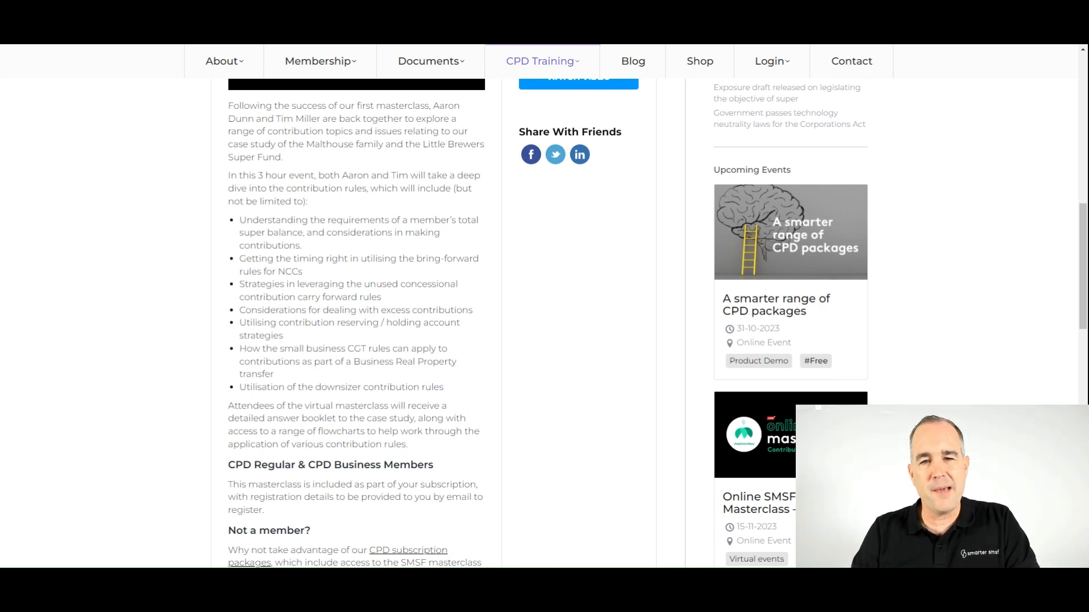
{"action": "mouse_move", "coordinate": [442, 340]}
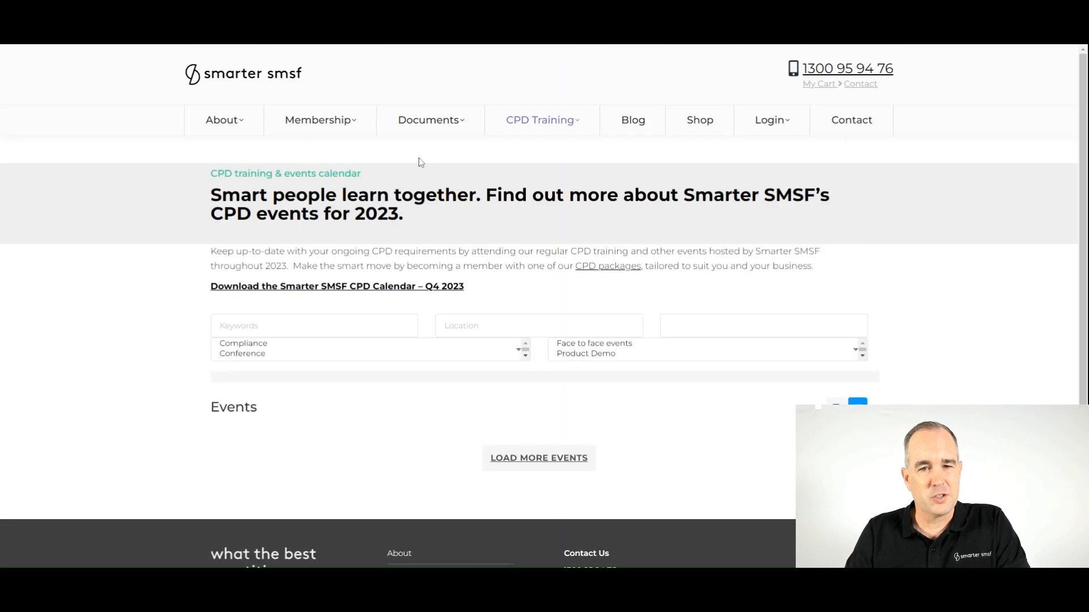
{"action": "scroll", "scroll_direction": "down", "scroll_amount": 3}
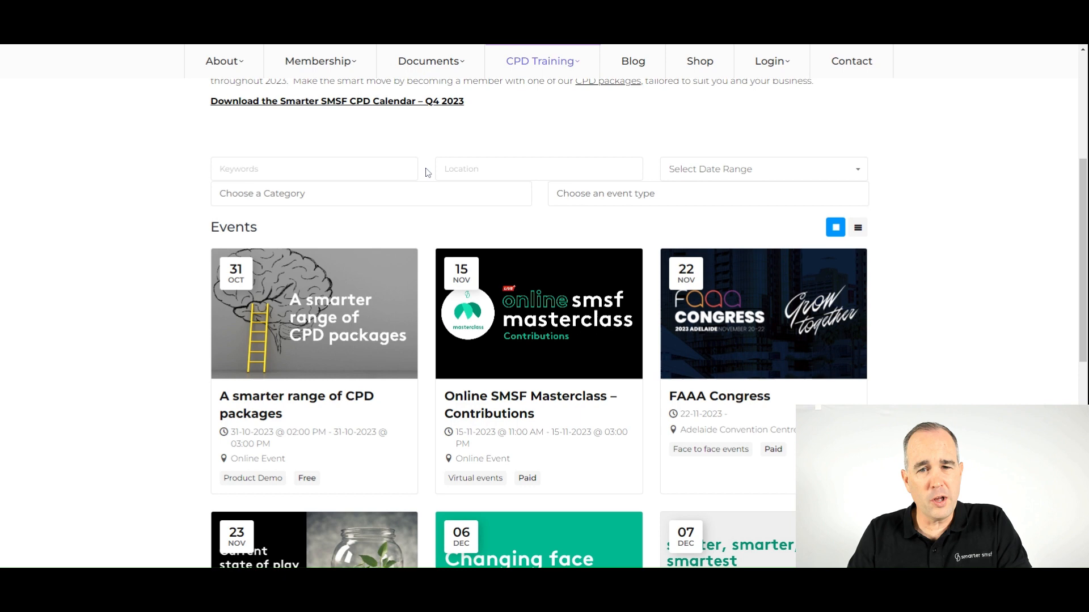
{"action": "scroll", "scroll_direction": "down", "scroll_amount": 3}
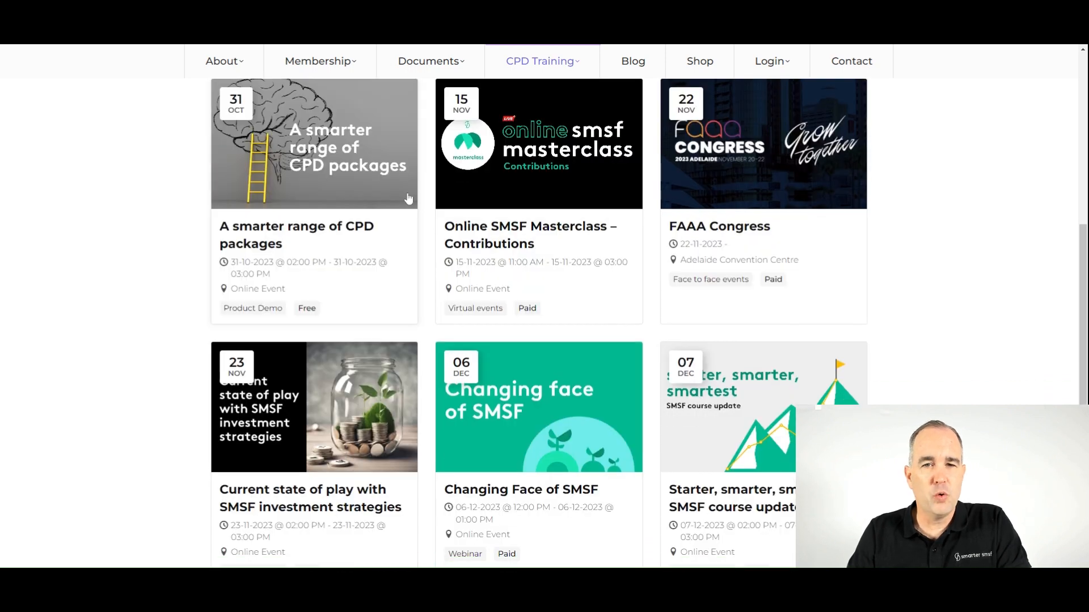
{"action": "mouse_move", "coordinate": [305, 381]}
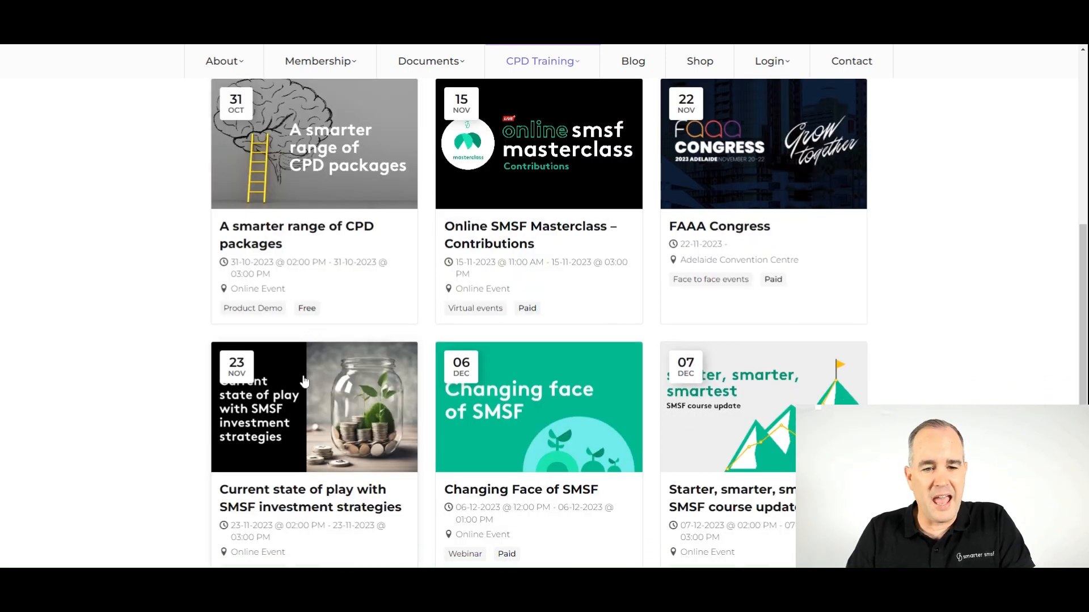
{"action": "mouse_move", "coordinate": [324, 385]}
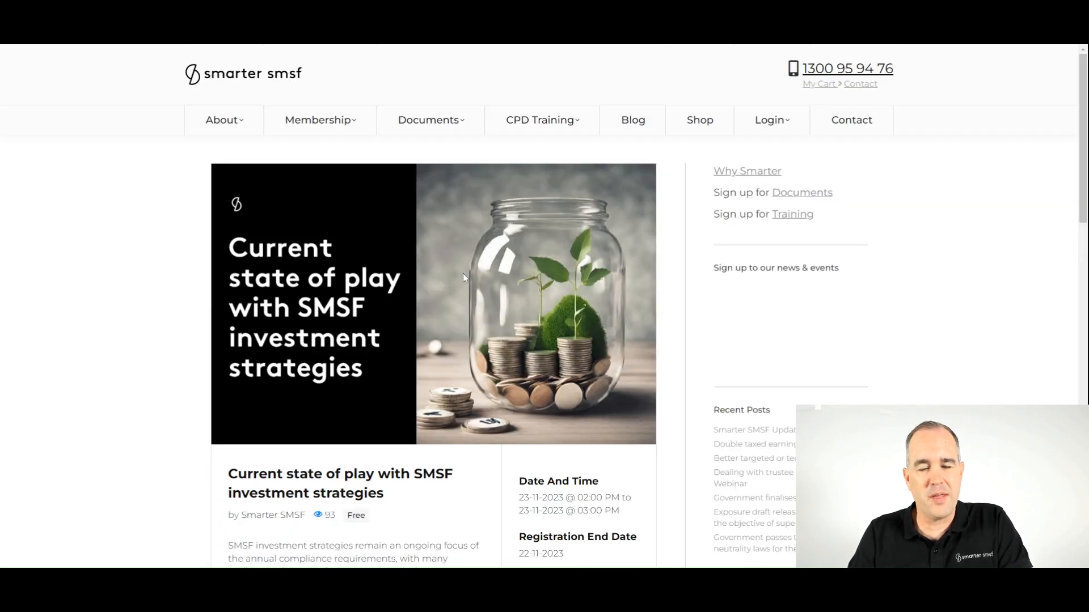
{"action": "scroll", "scroll_direction": "down", "scroll_amount": 3}
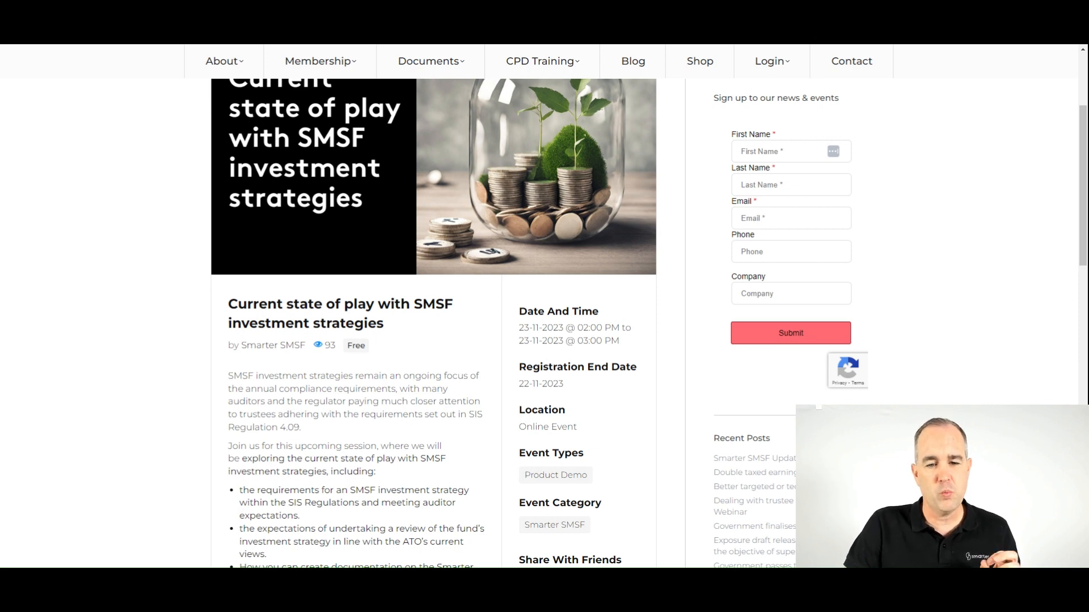
{"action": "scroll", "scroll_direction": "down", "scroll_amount": 3}
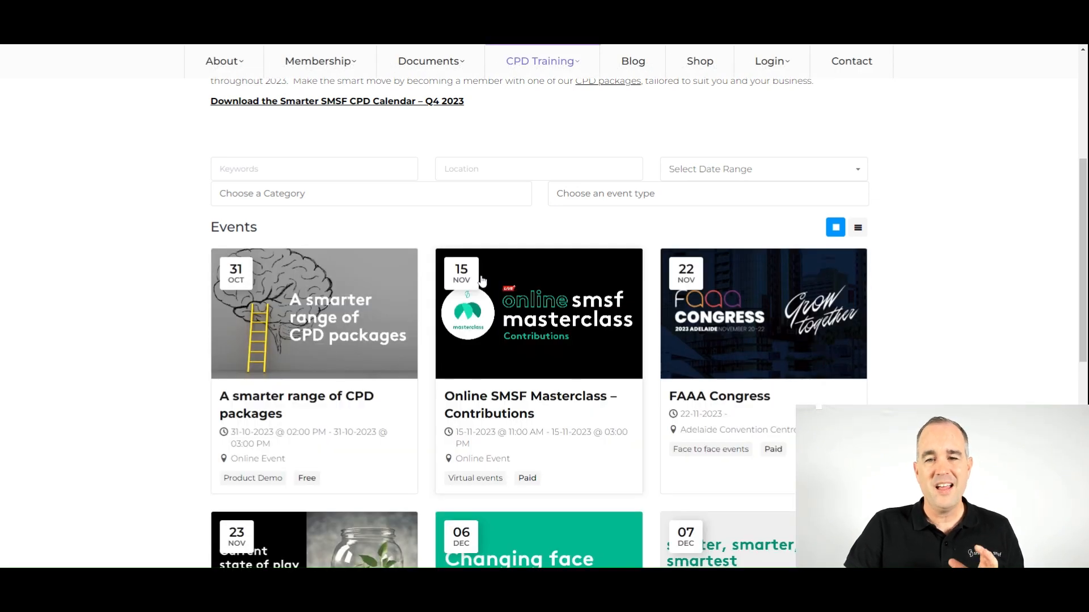
{"action": "mouse_move", "coordinate": [498, 283]}
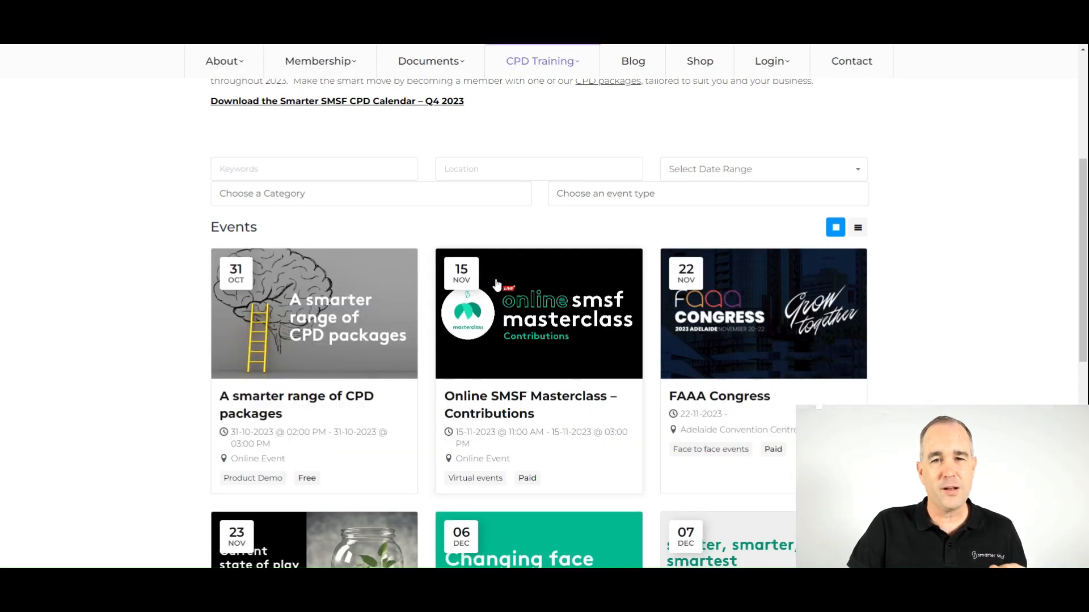
{"action": "mouse_move", "coordinate": [896, 329]}
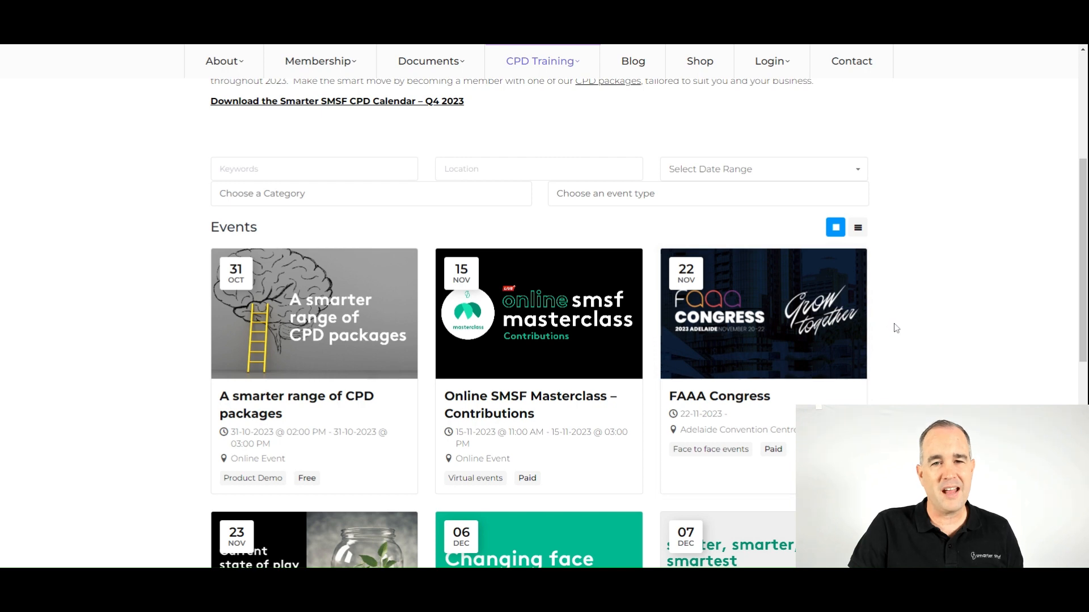
{"action": "mouse_move", "coordinate": [891, 324]}
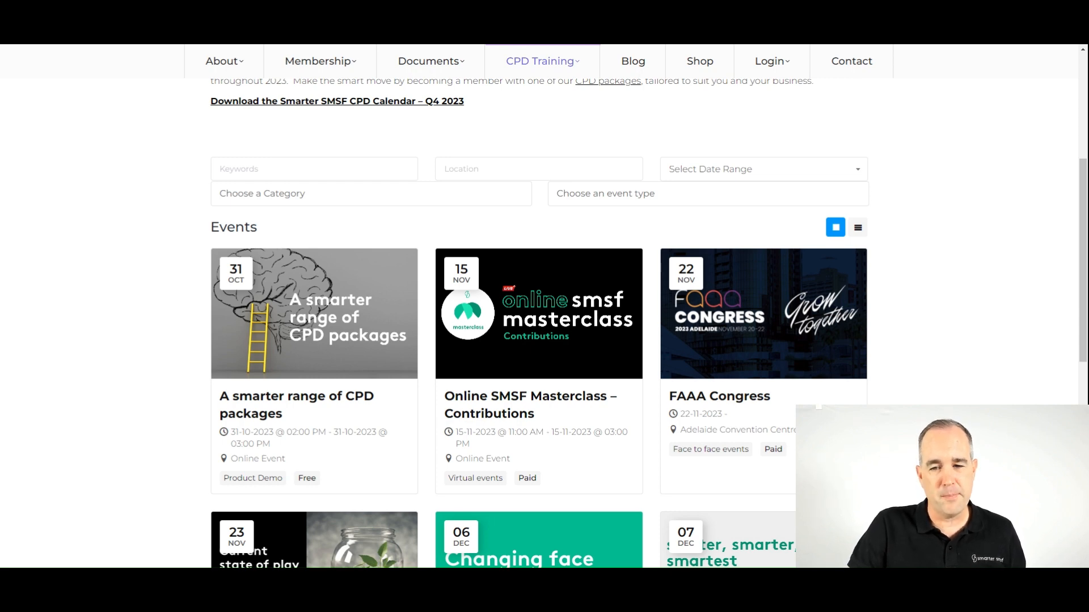
{"action": "scroll", "scroll_direction": "down", "scroll_amount": 3}
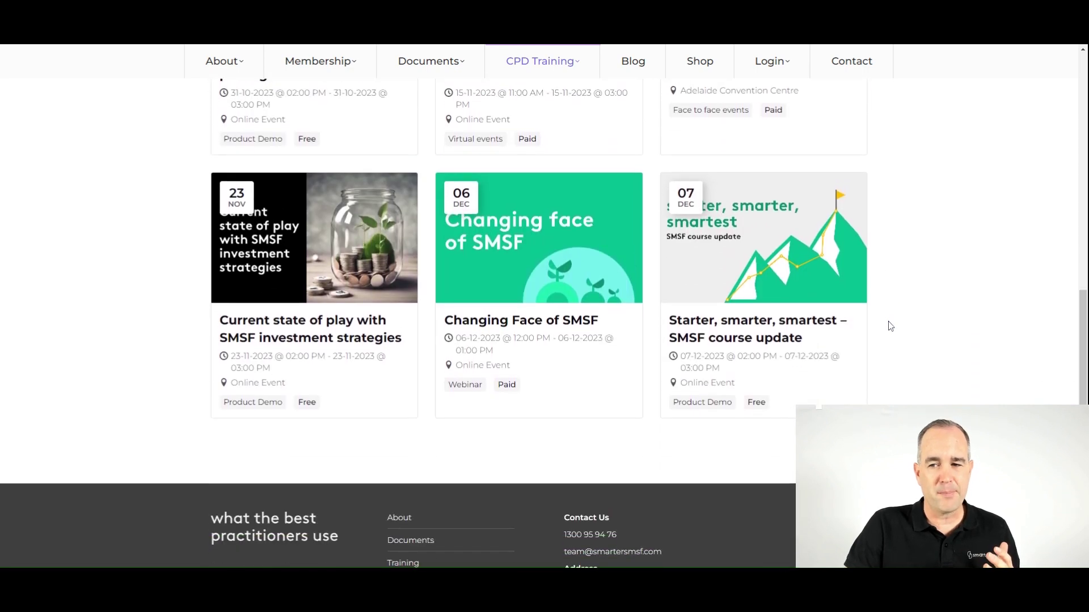
{"action": "scroll", "scroll_direction": "down", "scroll_amount": 3}
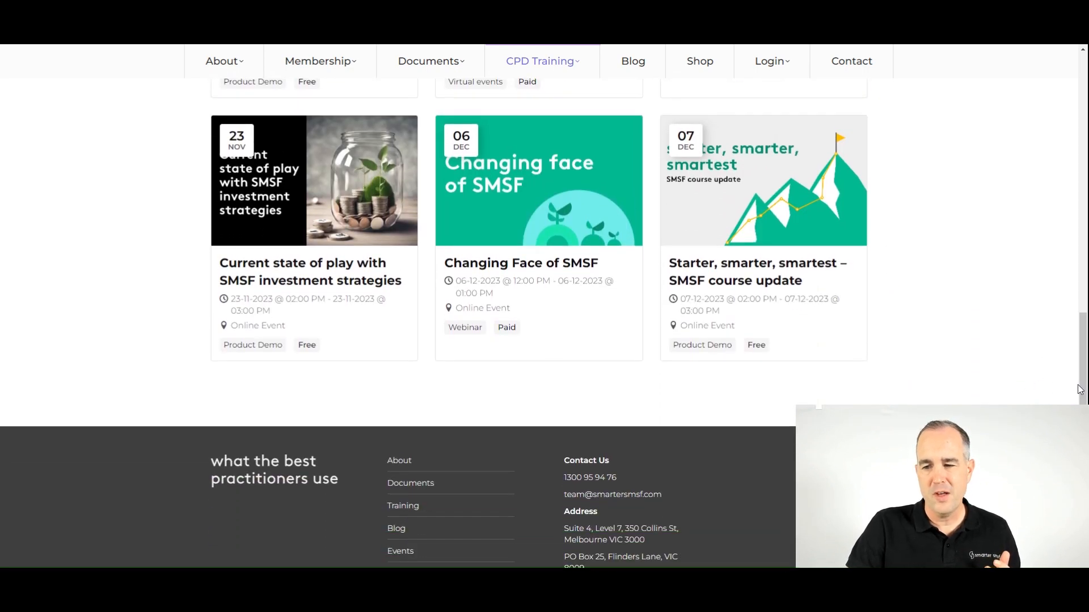
{"action": "scroll", "scroll_direction": "up", "scroll_amount": 3}
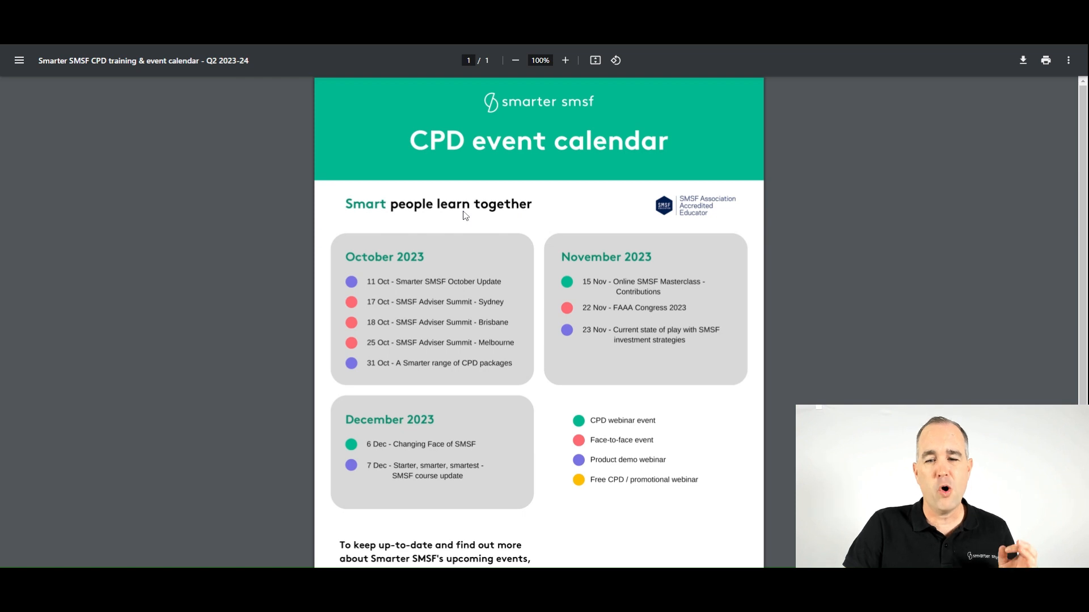
{"action": "mouse_move", "coordinate": [451, 237]}
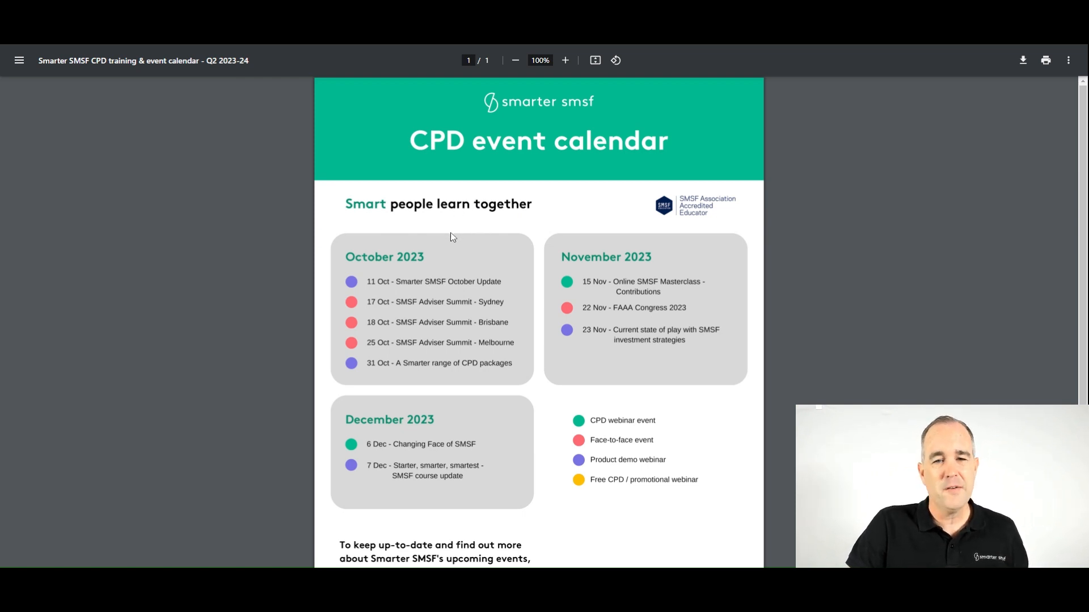
{"action": "mouse_move", "coordinate": [93, 47]}
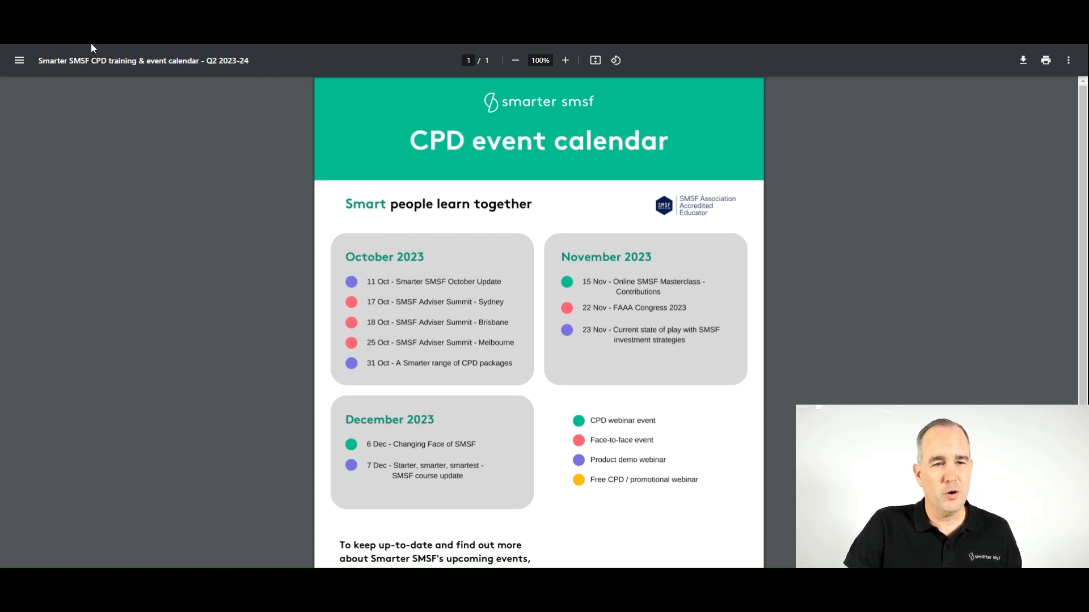